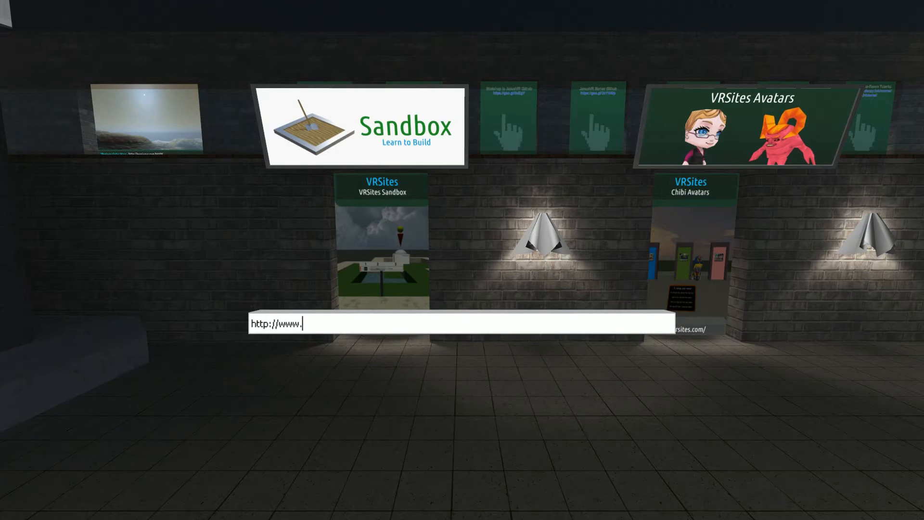
pyautogui.write('google.co')
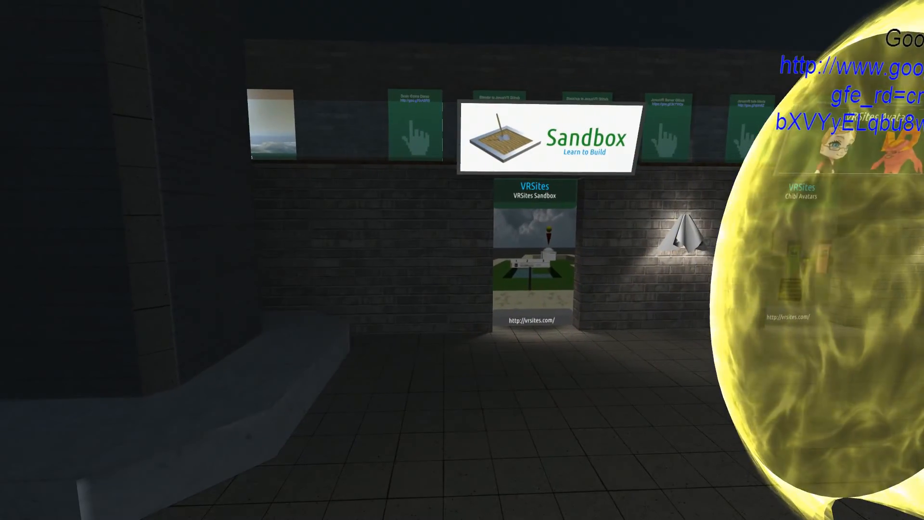
pyautogui.write('http://www.google.co')
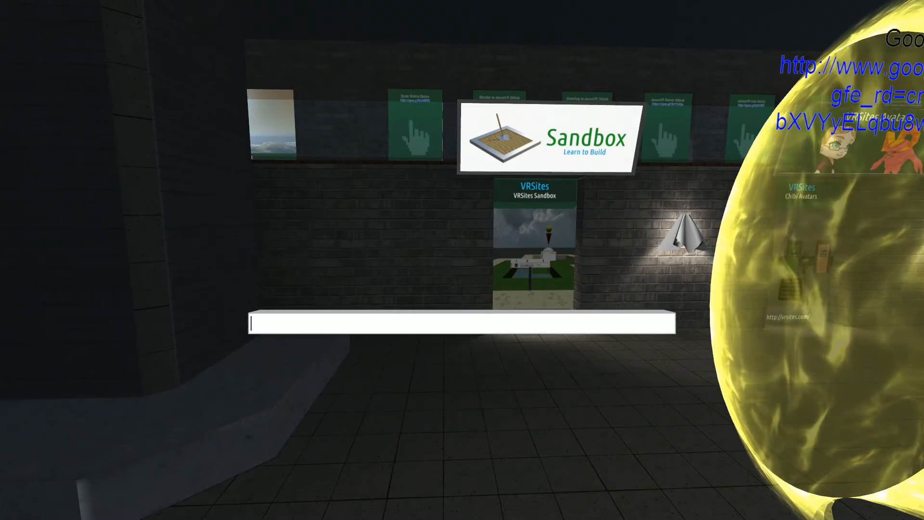
pyautogui.write('cats')
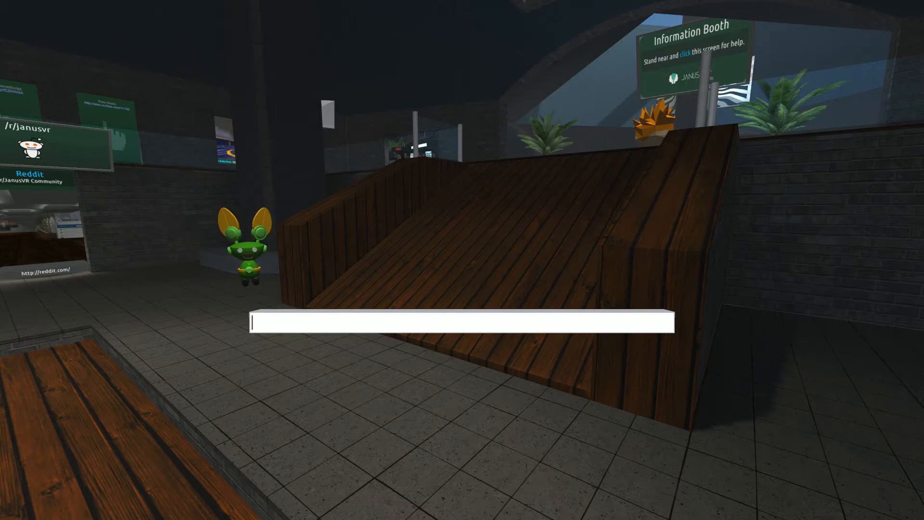
pyautogui.write('hey')
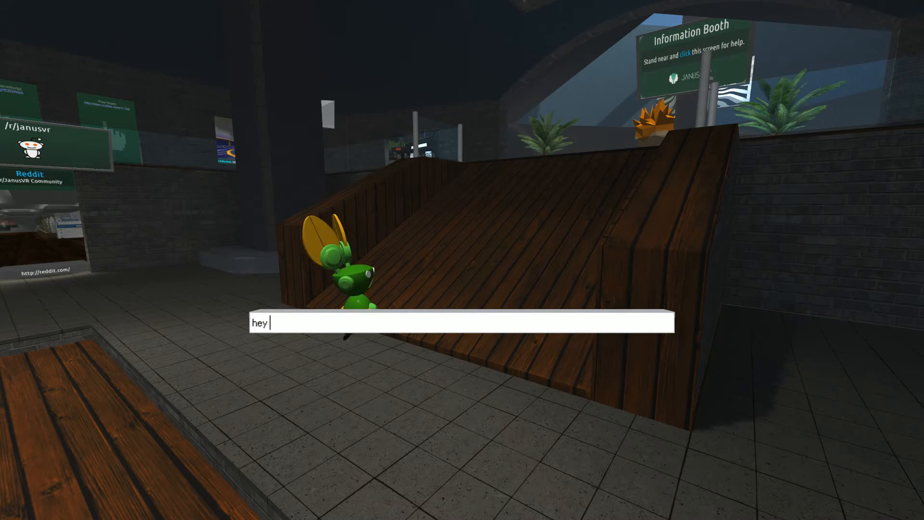